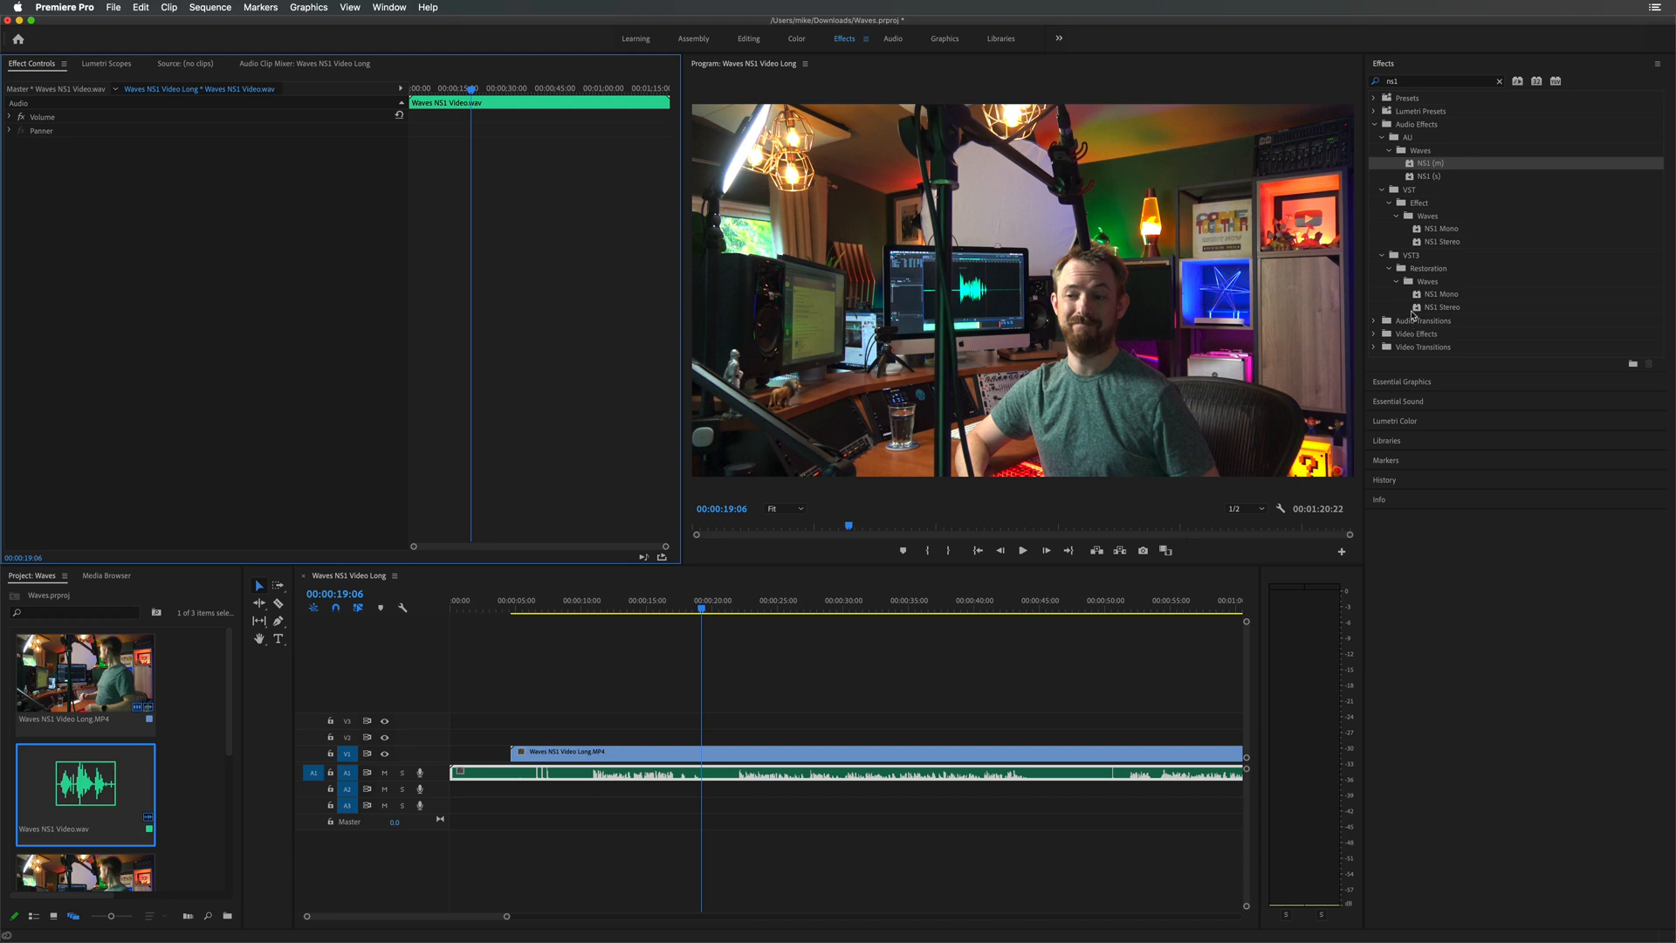
Apply the Waves NS1 (m) effect to the Waves NS1 Video.wav clip.
click(1432, 81)
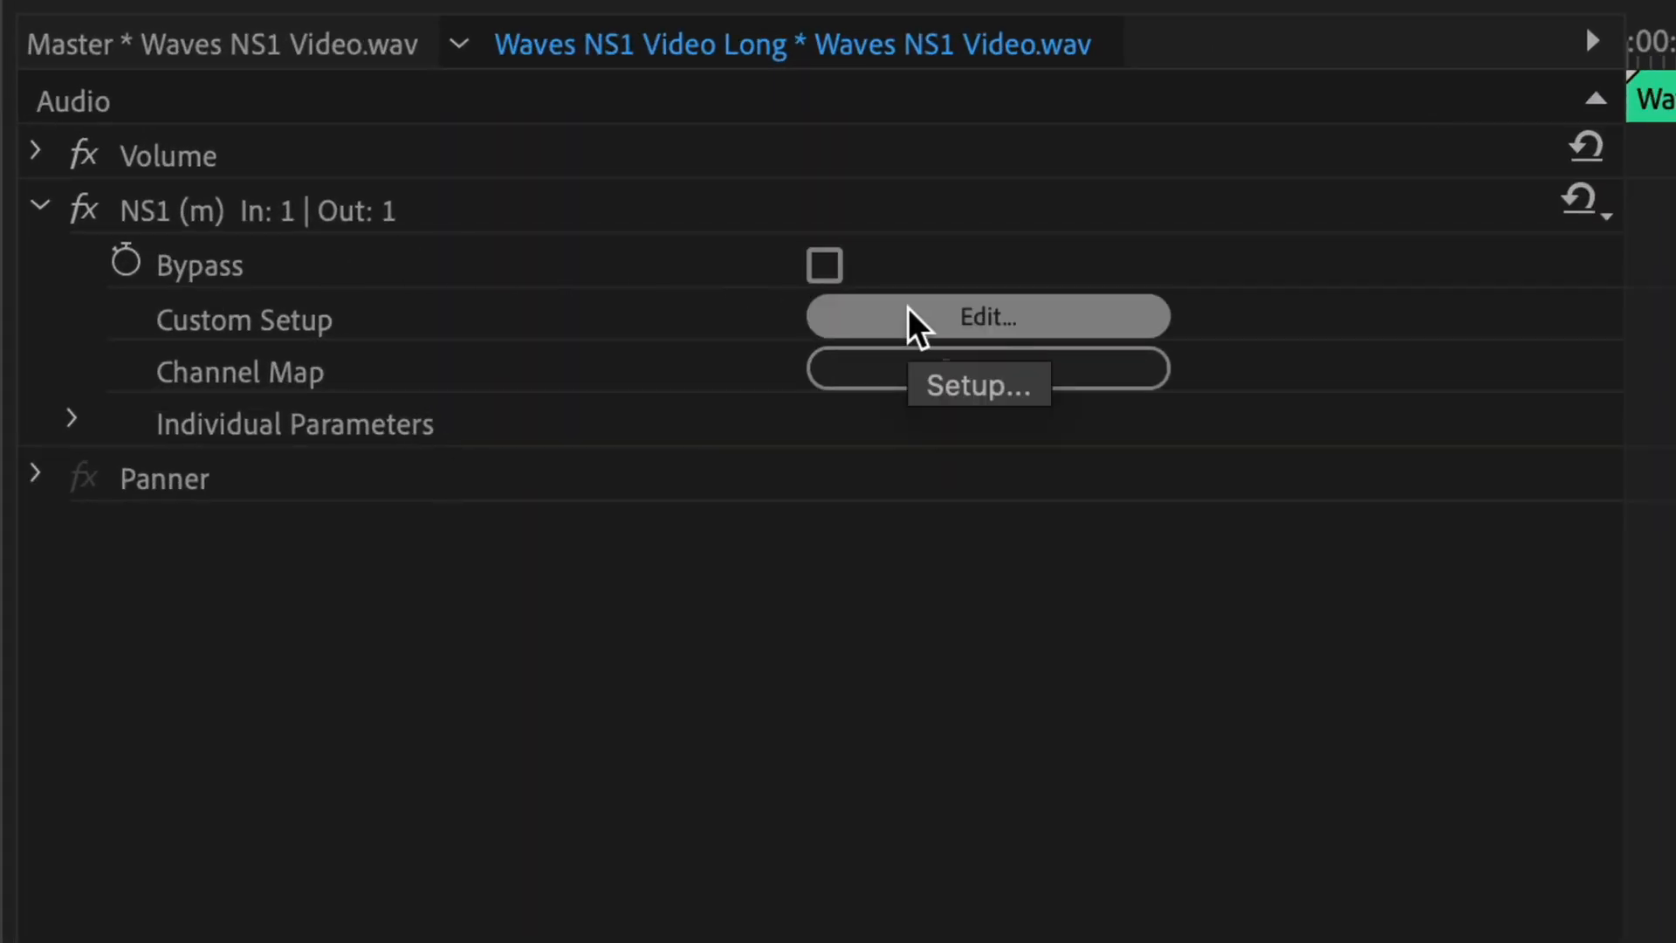
mouse_move(247, 214)
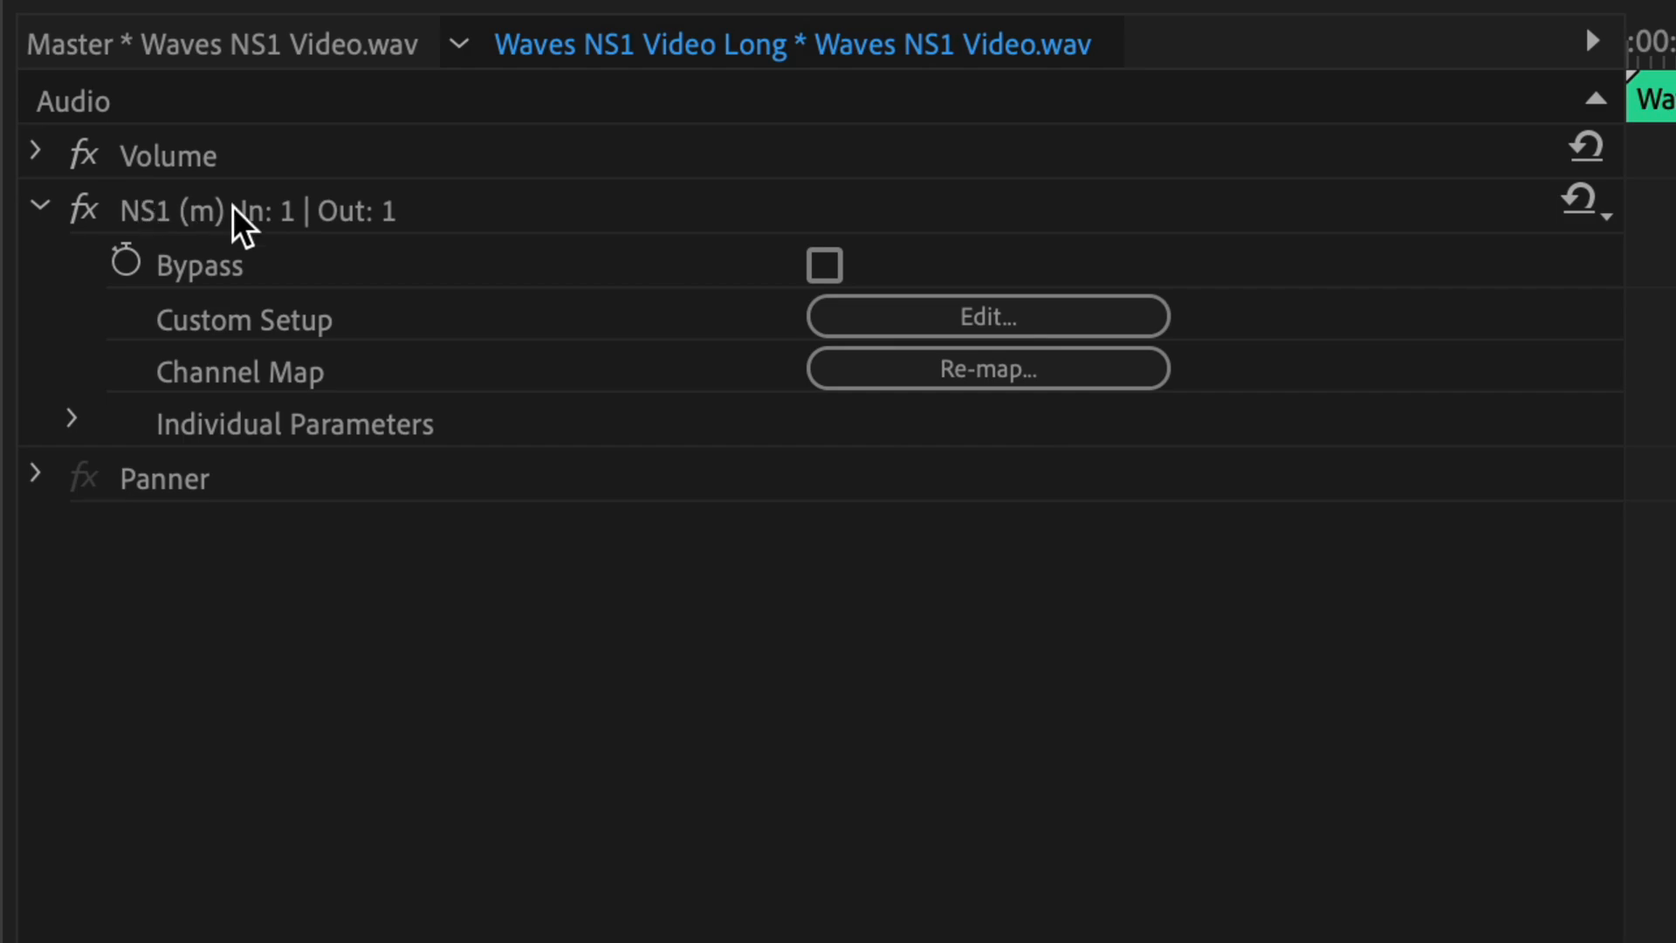
Open the NS1 editor via Custom Setup and raise the suppression fader to about 85.
click(986, 315)
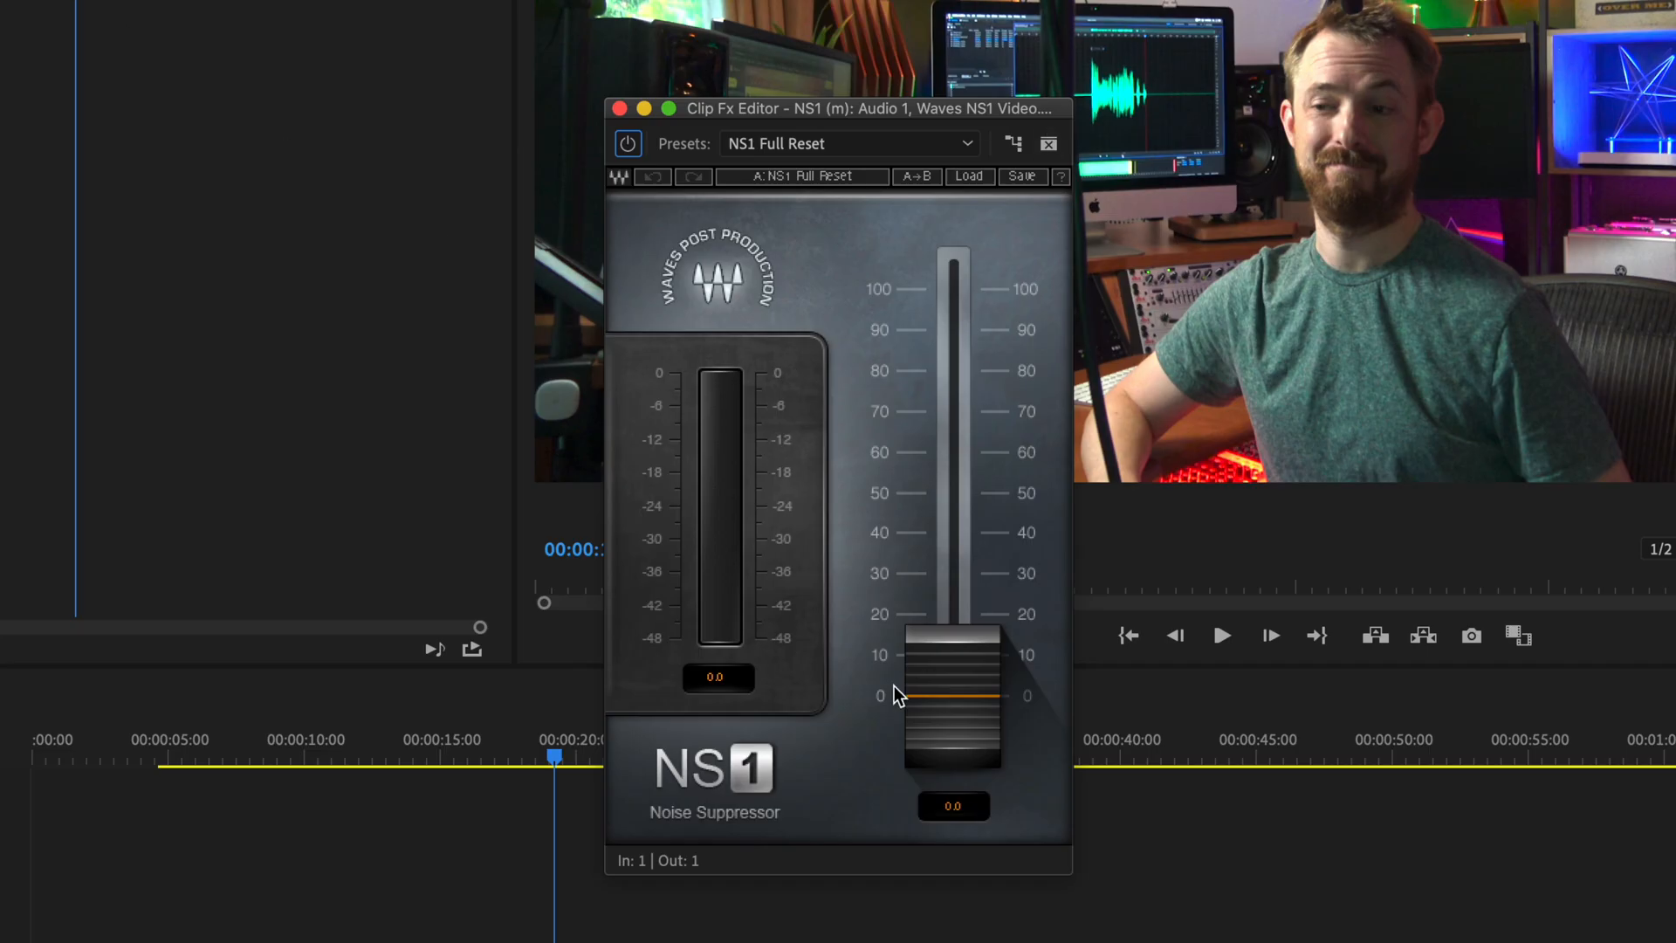
mouse_move(958, 711)
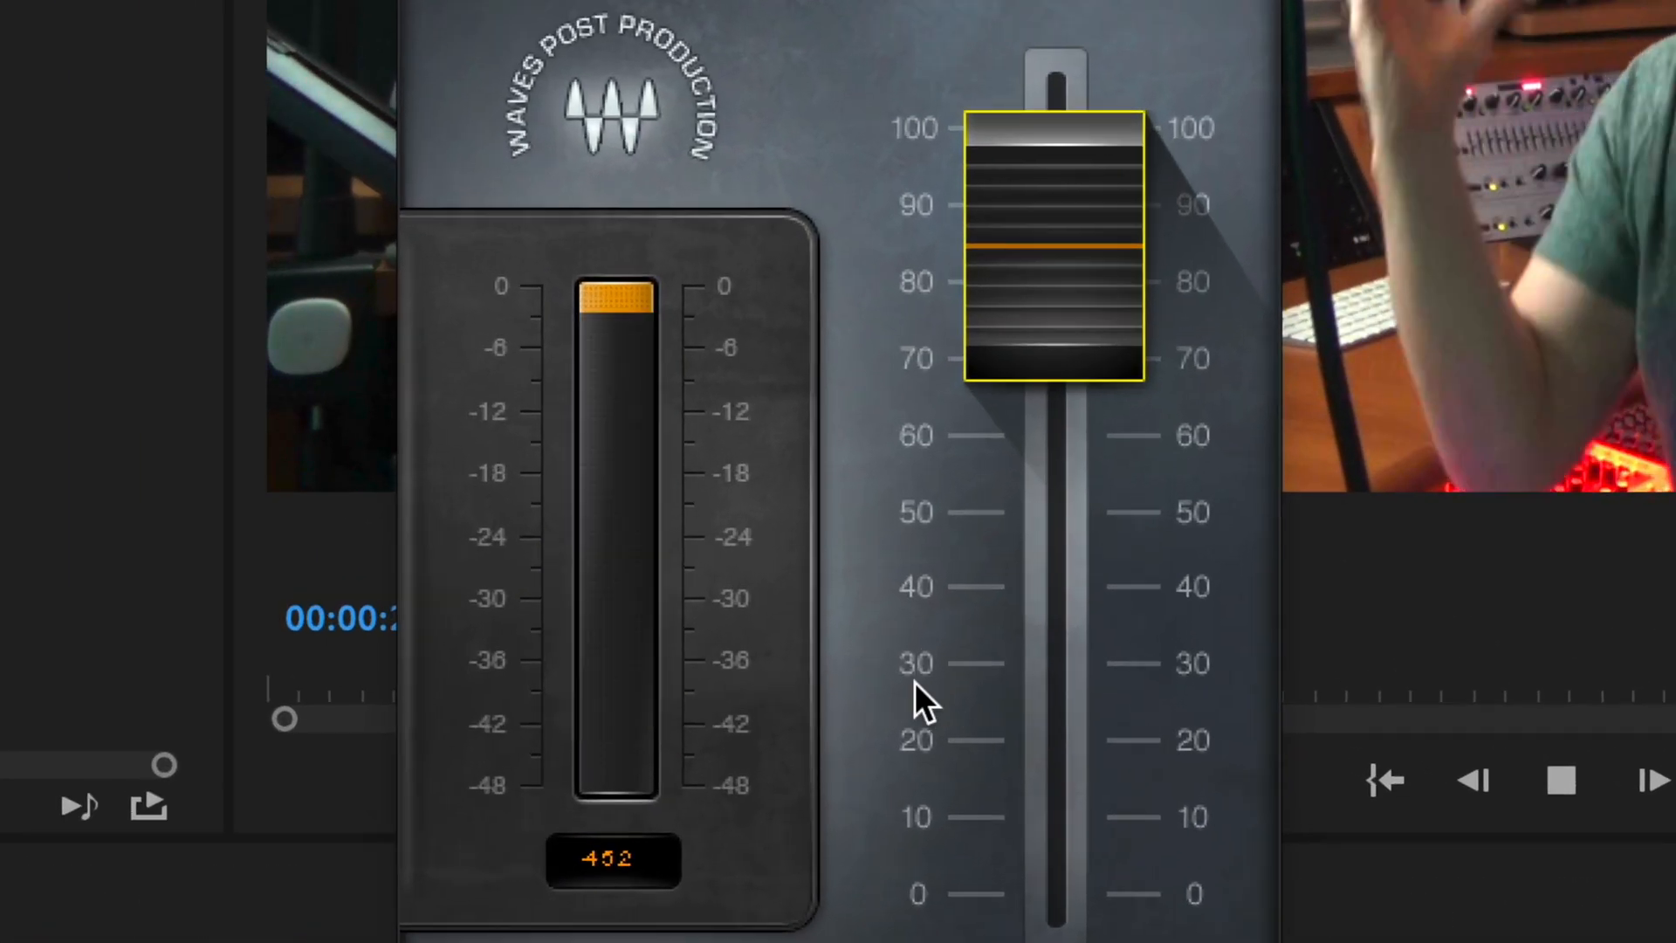
click(1561, 780)
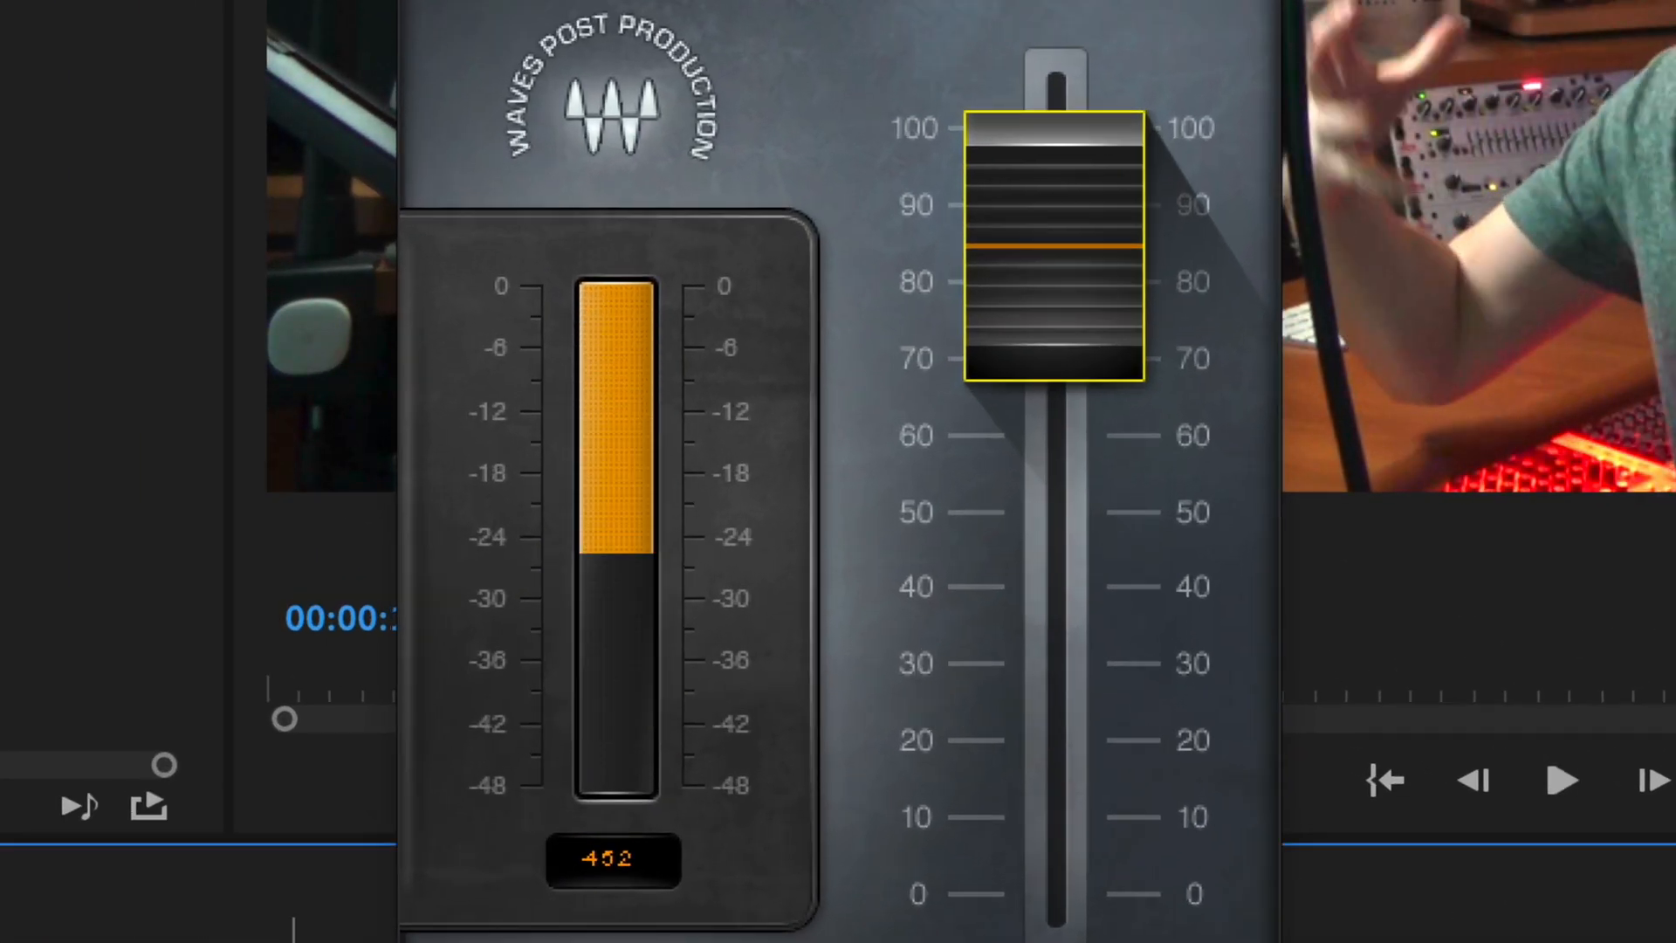
click(1558, 780)
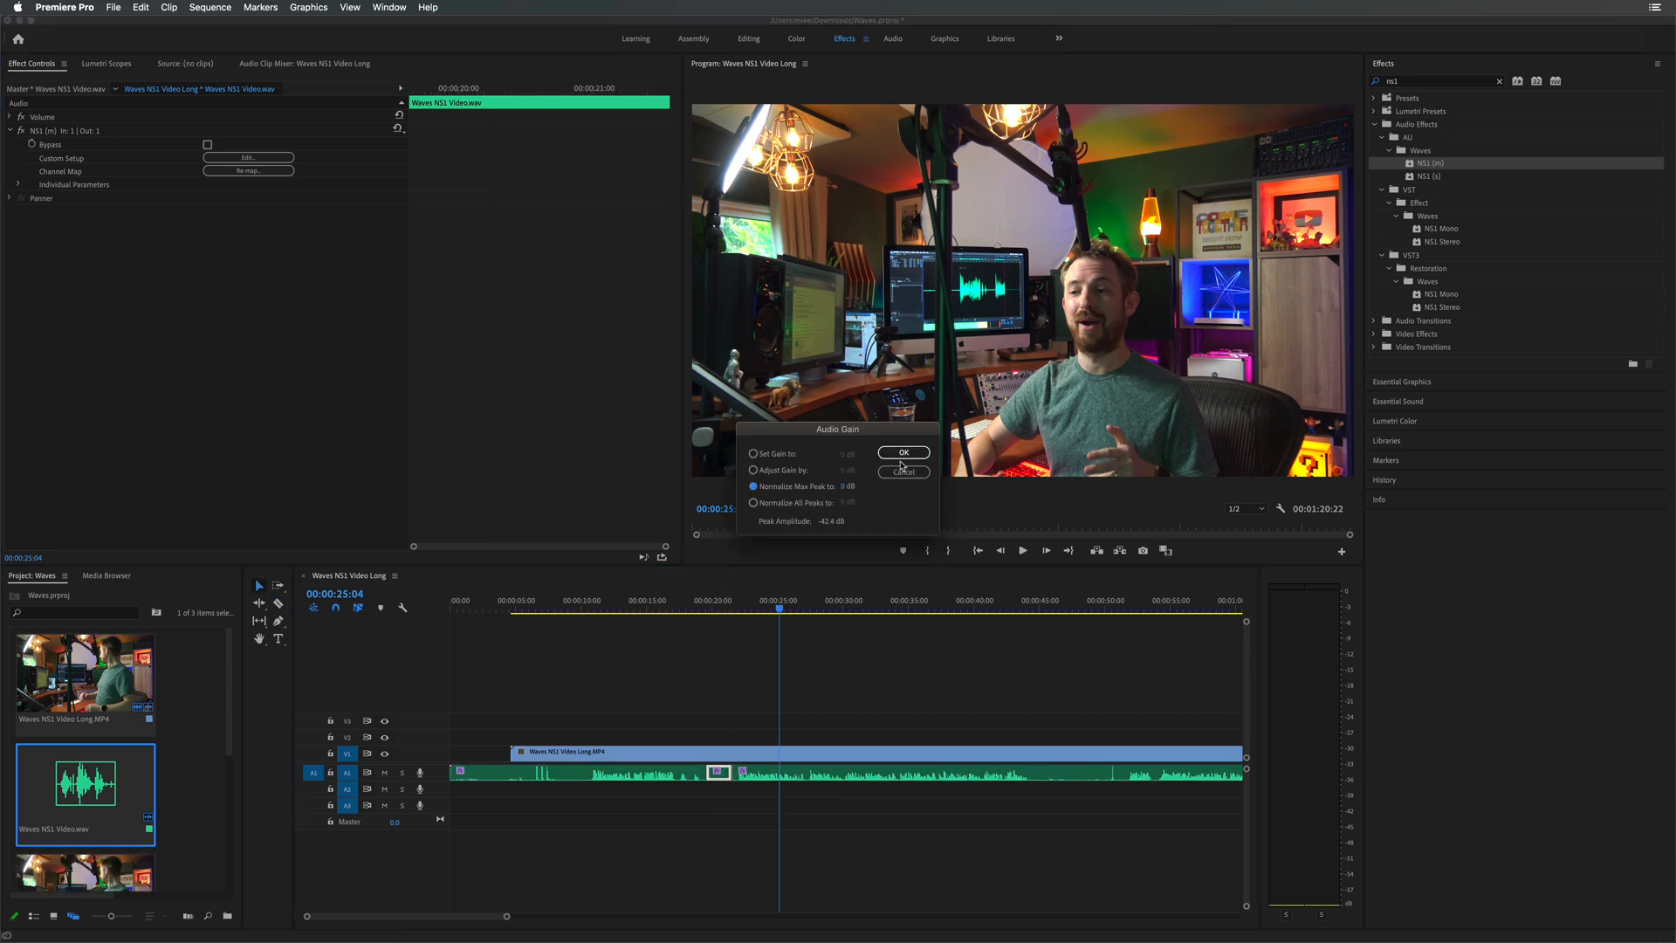
click(904, 452)
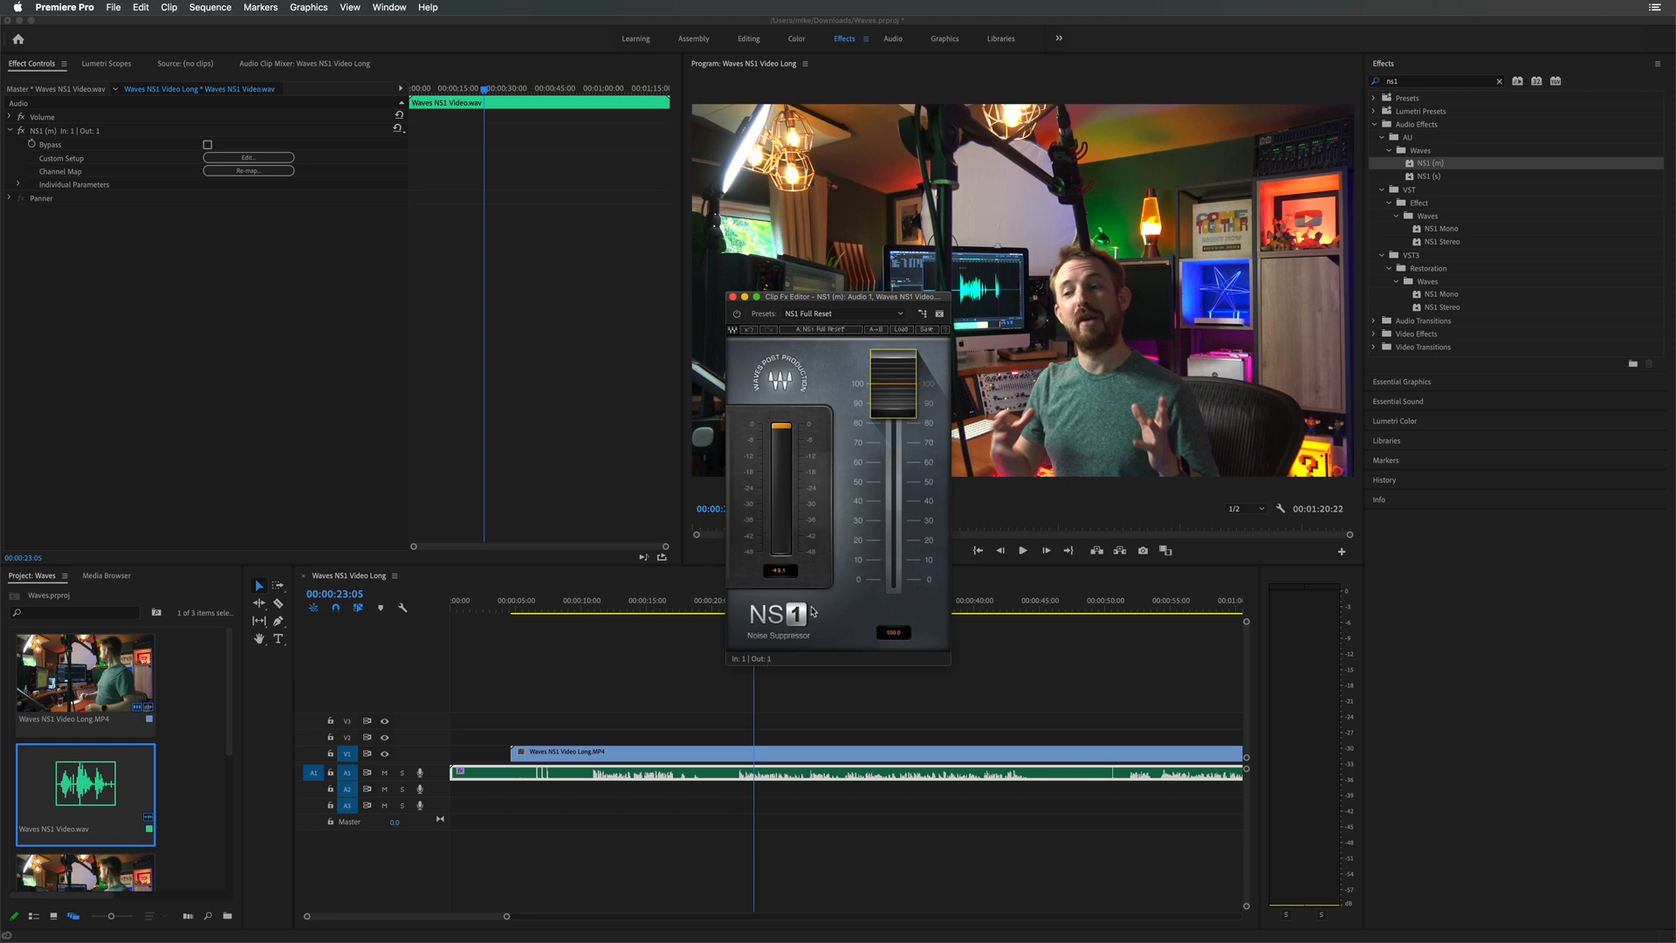
mouse_move(824, 683)
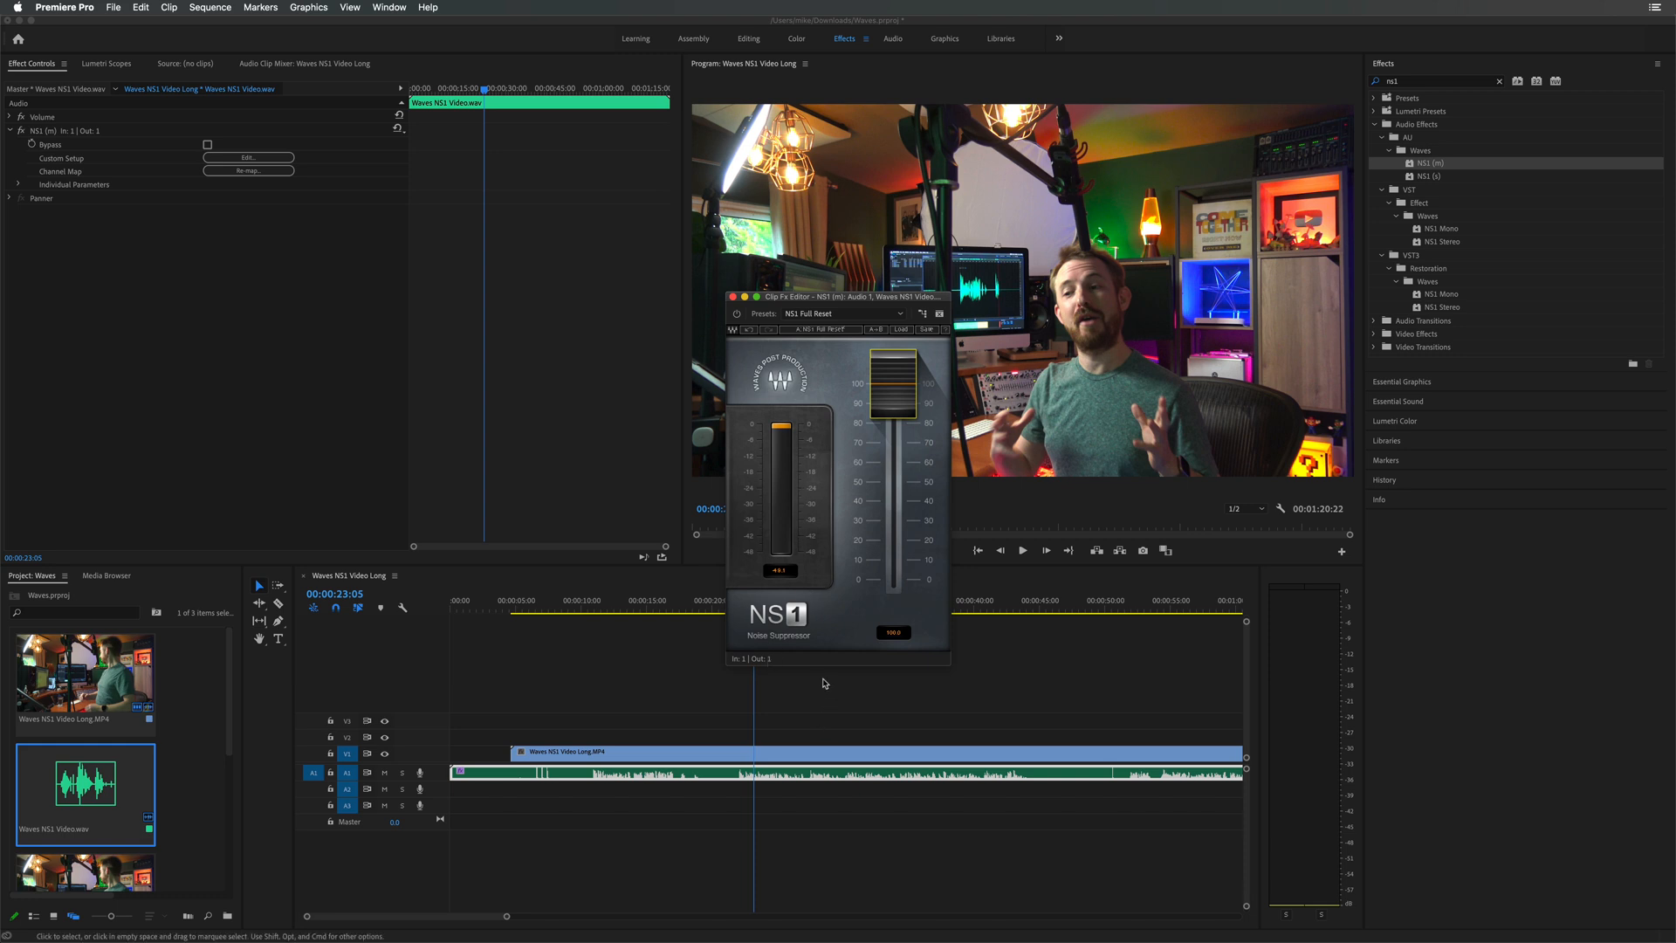